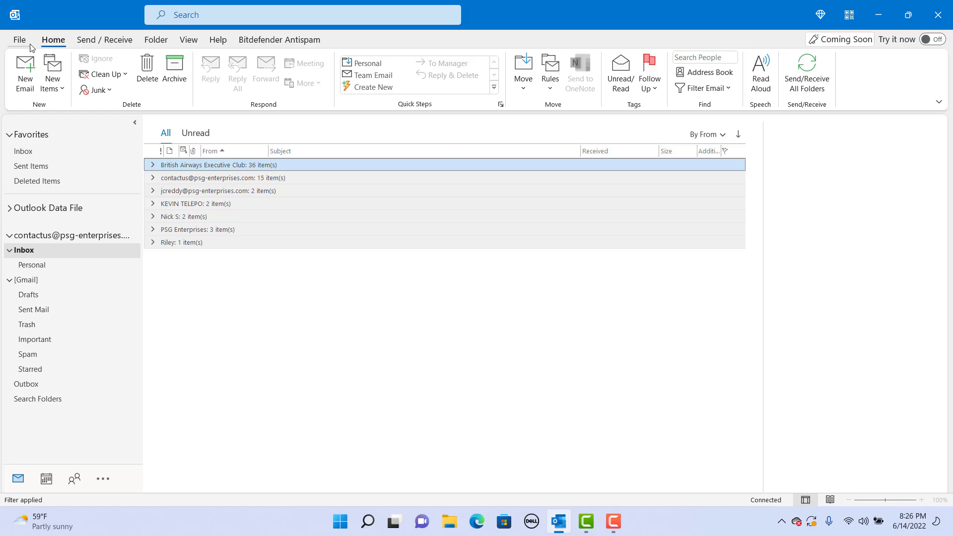
- Go to File to reach the Account Information backstage page
{"action": "left_click", "coordinate": [19, 39]}
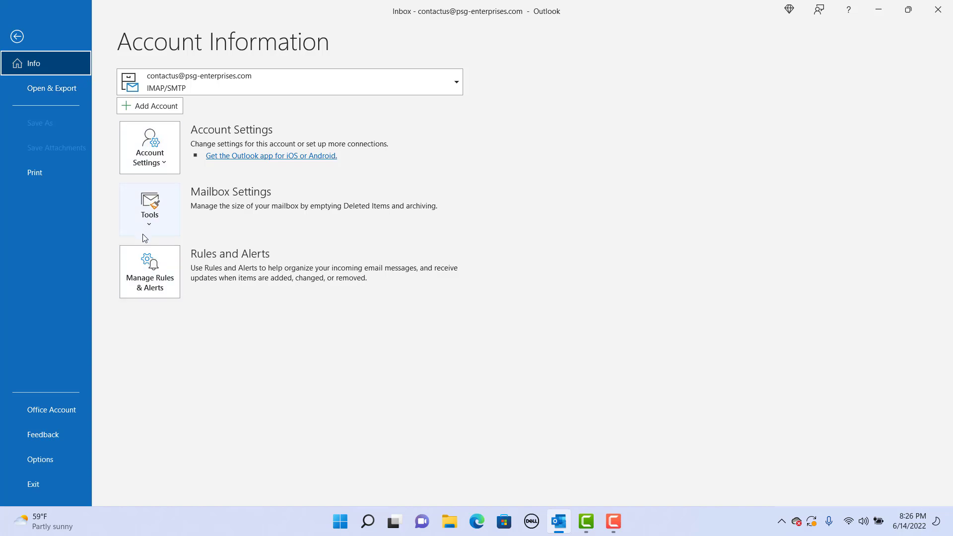
{"action": "mouse_move", "coordinate": [149, 271]}
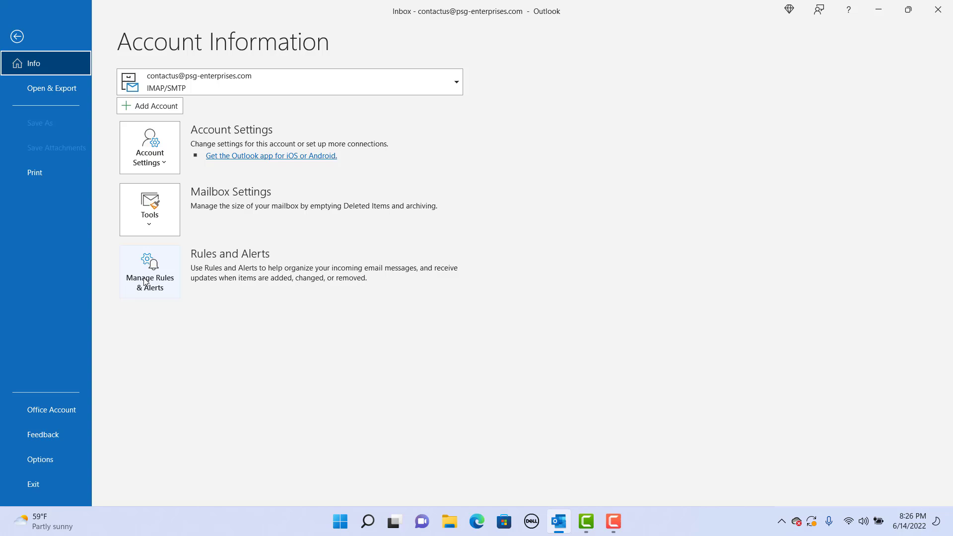
{"action": "mouse_move", "coordinate": [150, 272]}
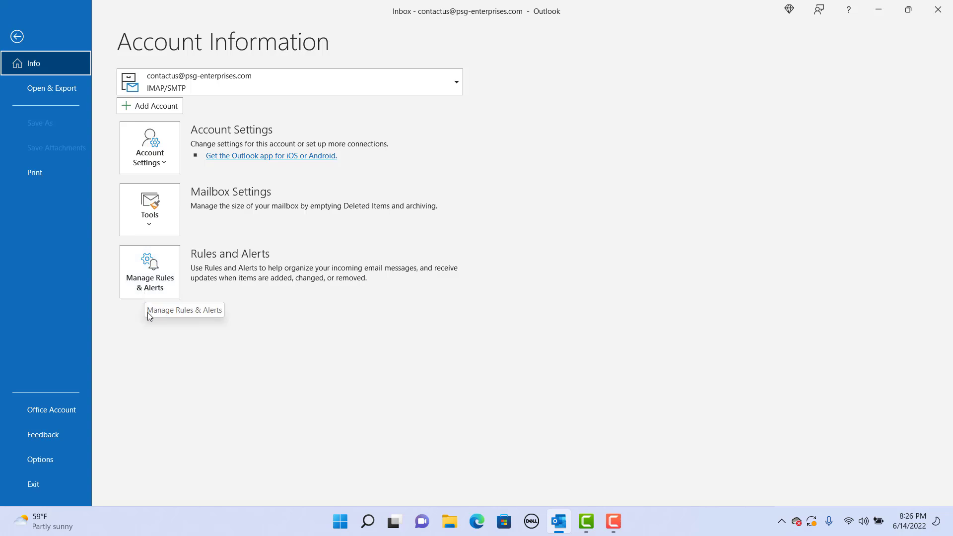
{"action": "mouse_move", "coordinate": [149, 297]}
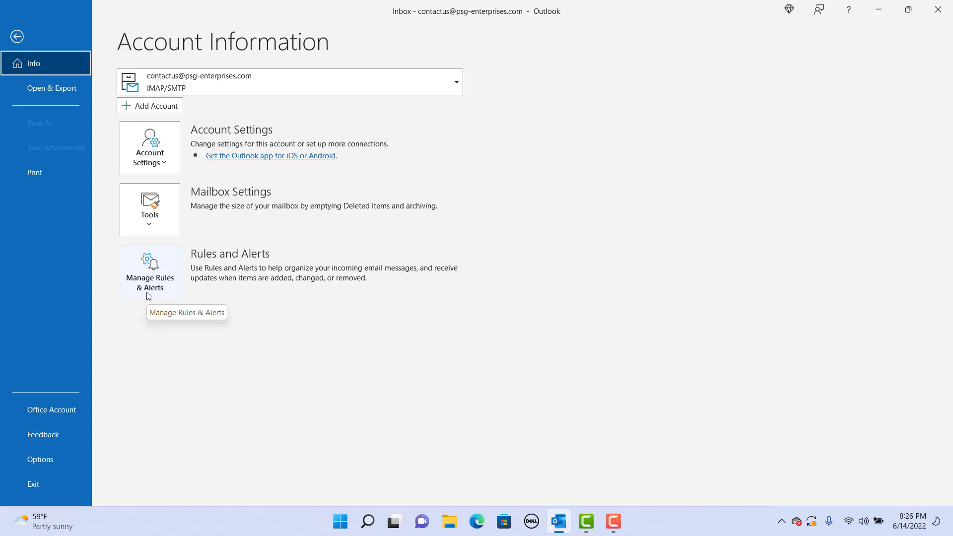
- Compose a new email with subject 'Out of office on June 24th Friday' and a body starting 'Hi,'
{"action": "left_click", "coordinate": [17, 37]}
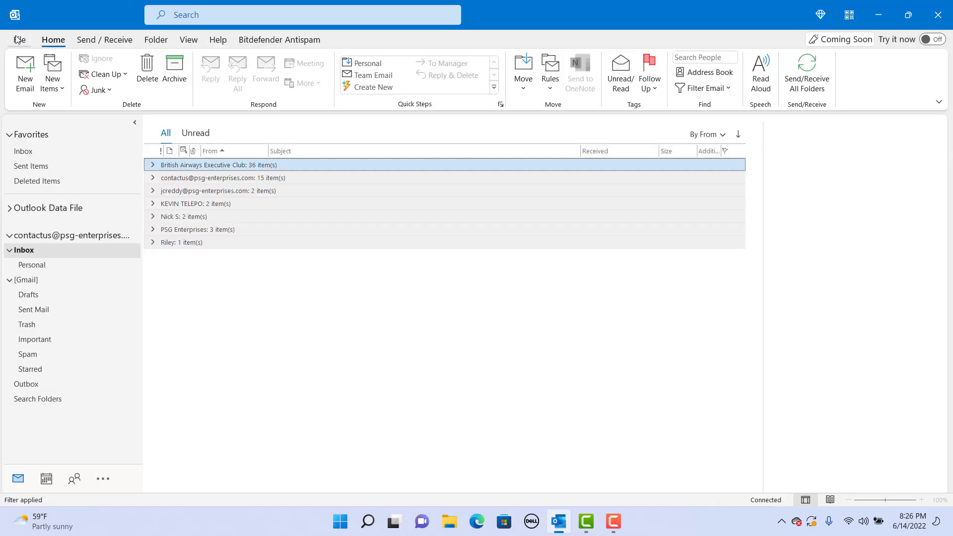
{"action": "mouse_move", "coordinate": [111, 165]}
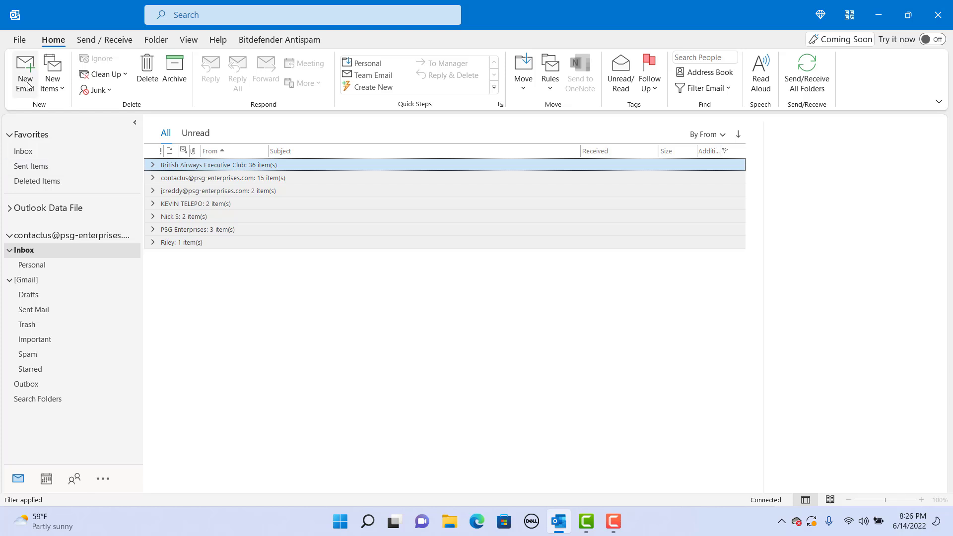
{"action": "left_click", "coordinate": [24, 72]}
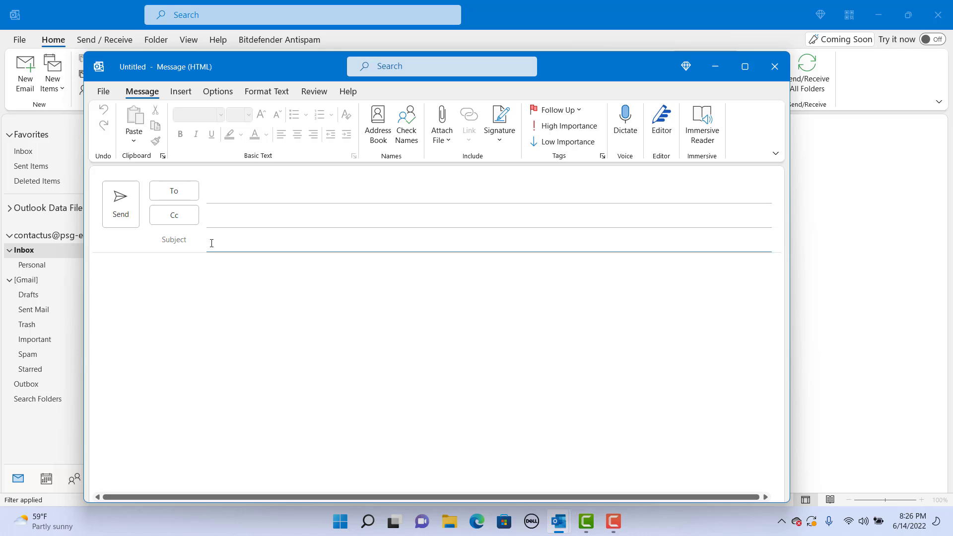
{"action": "type", "text": "G"}
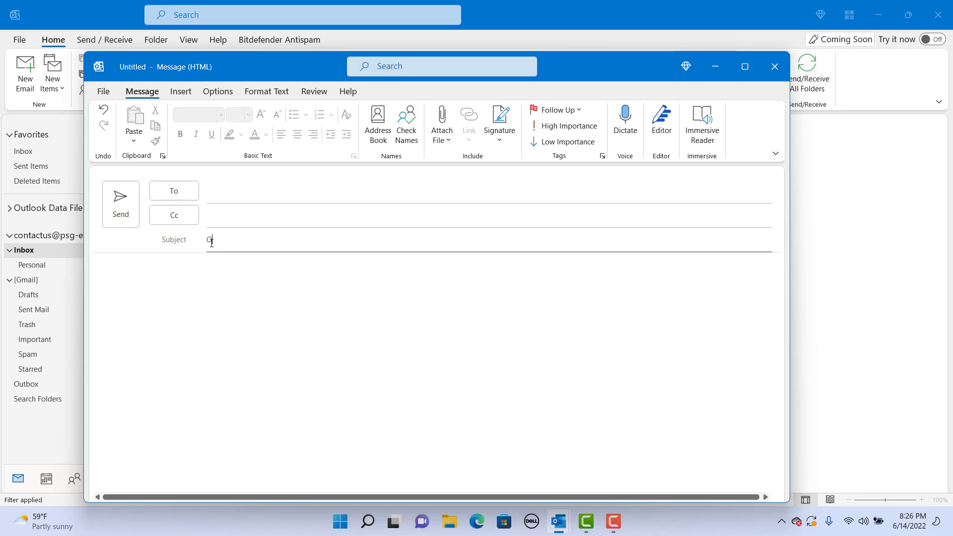
{"action": "type", "text": "ut of office on June 24th Friday"}
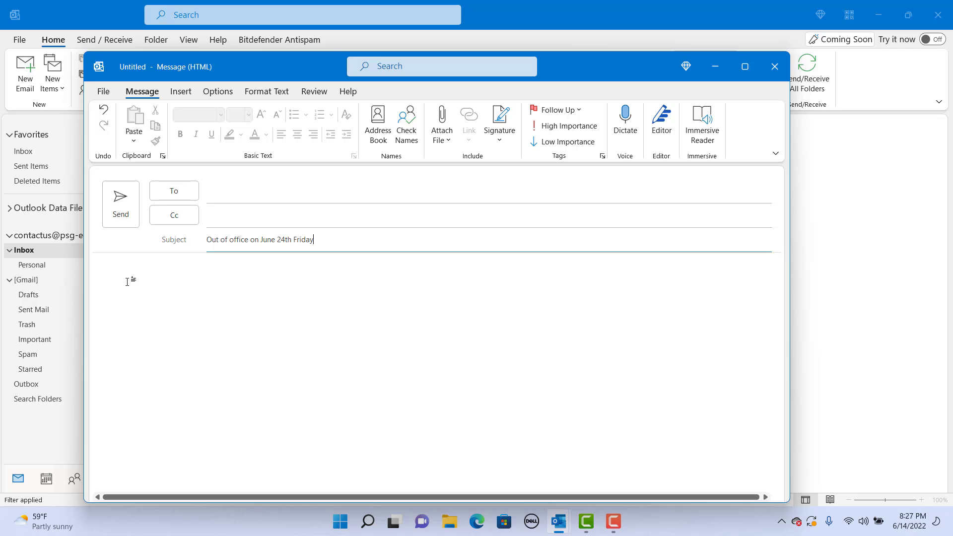
{"action": "mouse_move", "coordinate": [129, 282]}
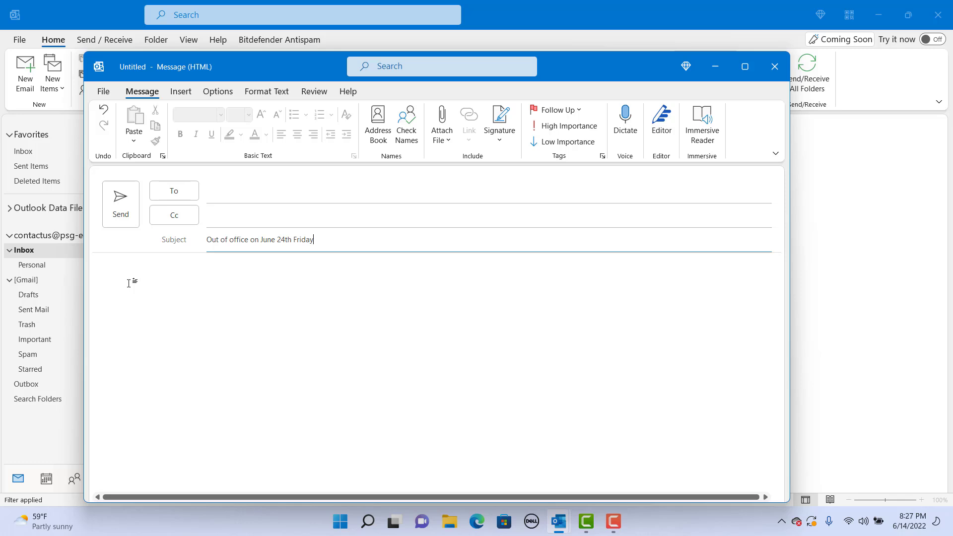
{"action": "type", "text": "H"}
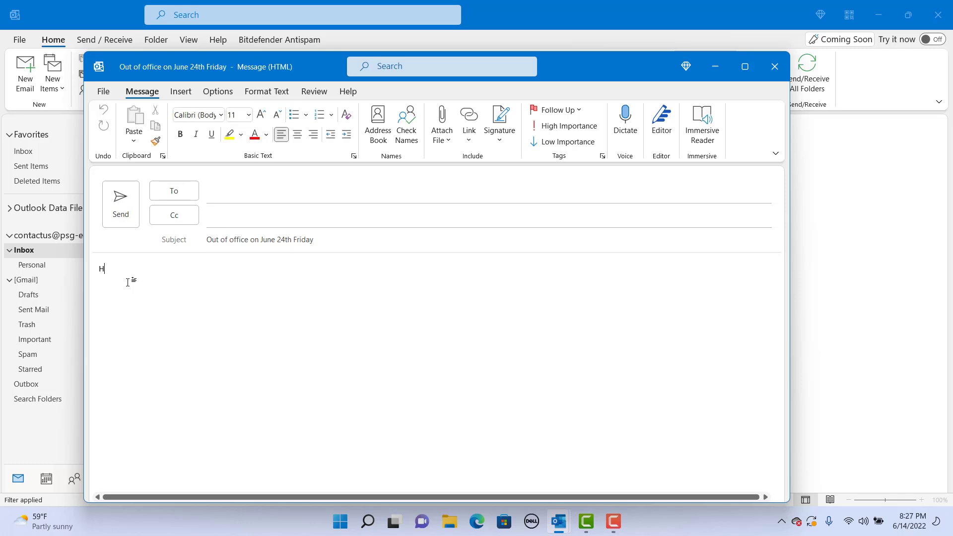
{"action": "type", "text": "Hi,"}
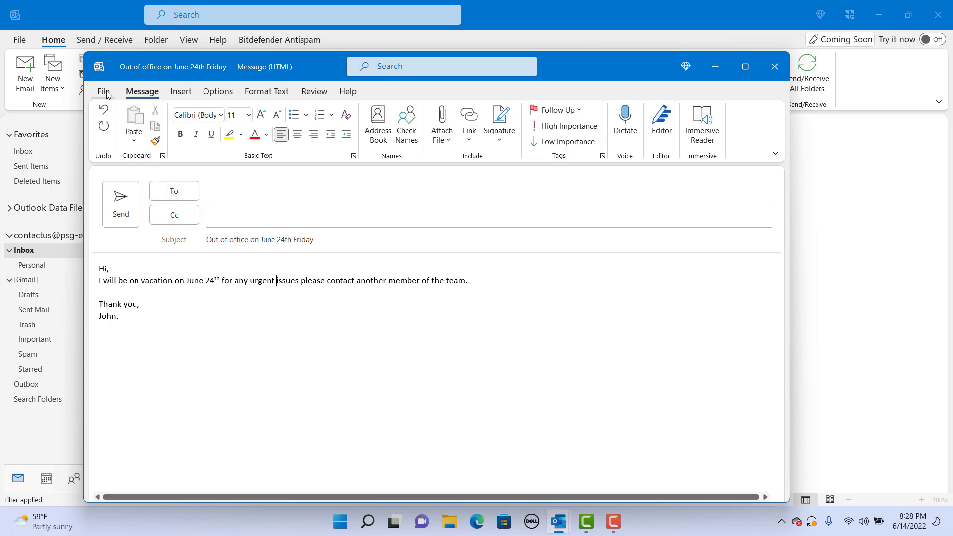
- Save the message as an Outlook Template named 'Automatic Replies'
{"action": "left_click", "coordinate": [102, 91]}
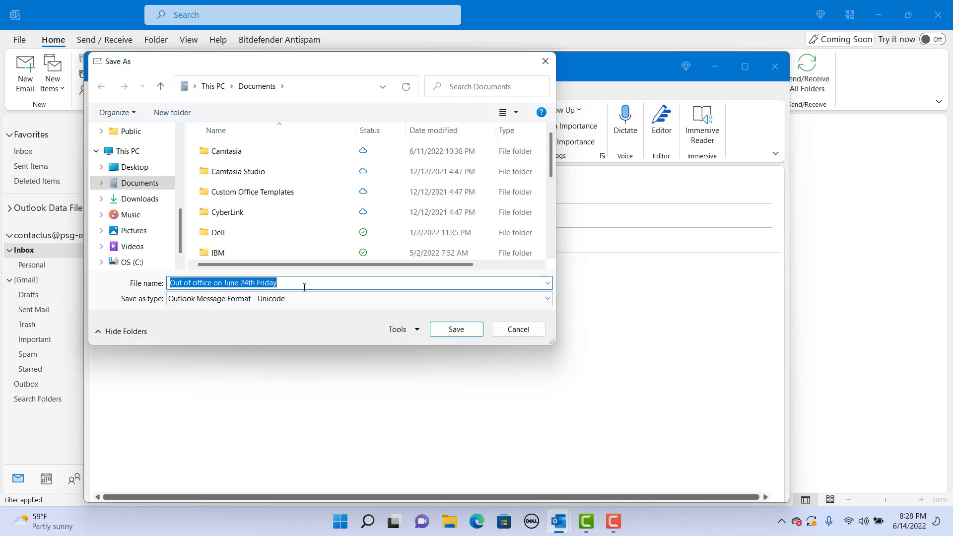
{"action": "type", "text": "Automatic Replies"}
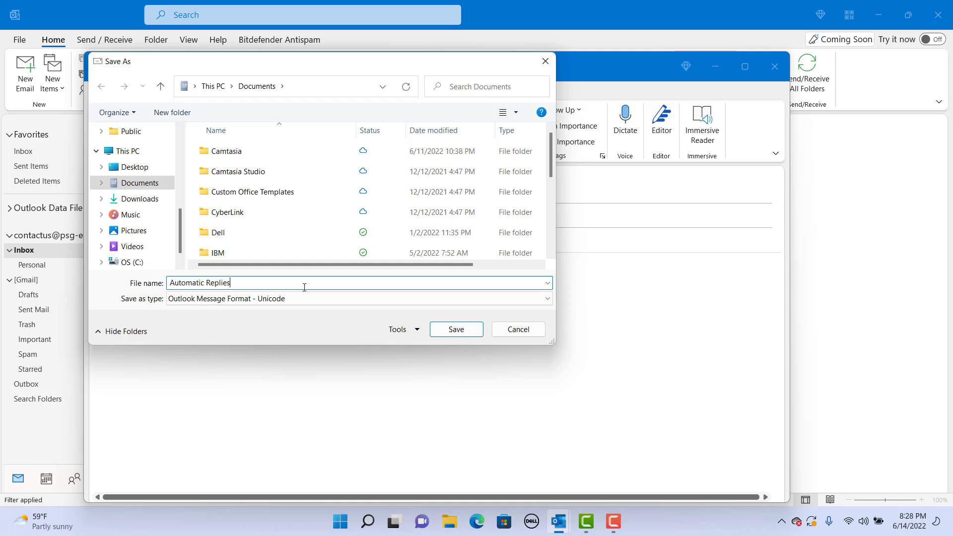
{"action": "mouse_move", "coordinate": [411, 340]}
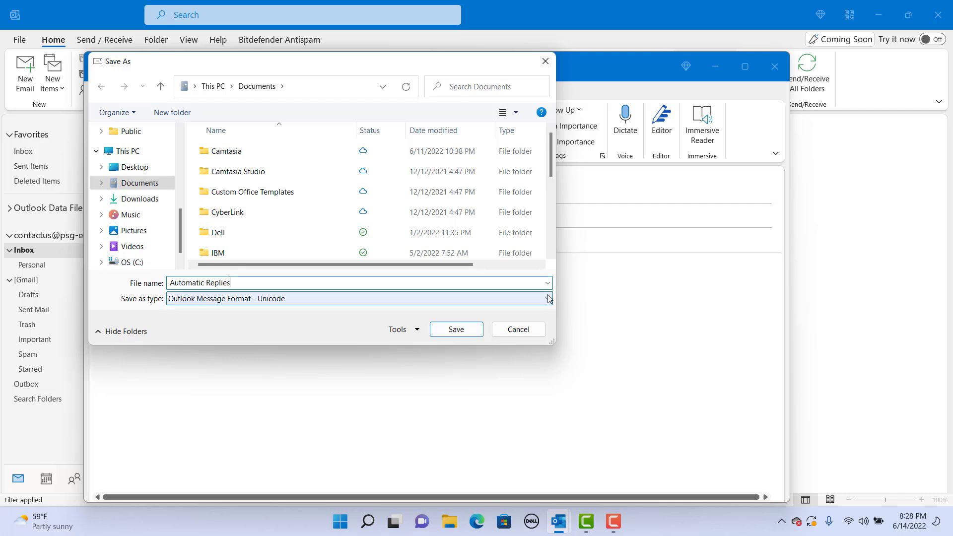
{"action": "left_click", "coordinate": [545, 299]}
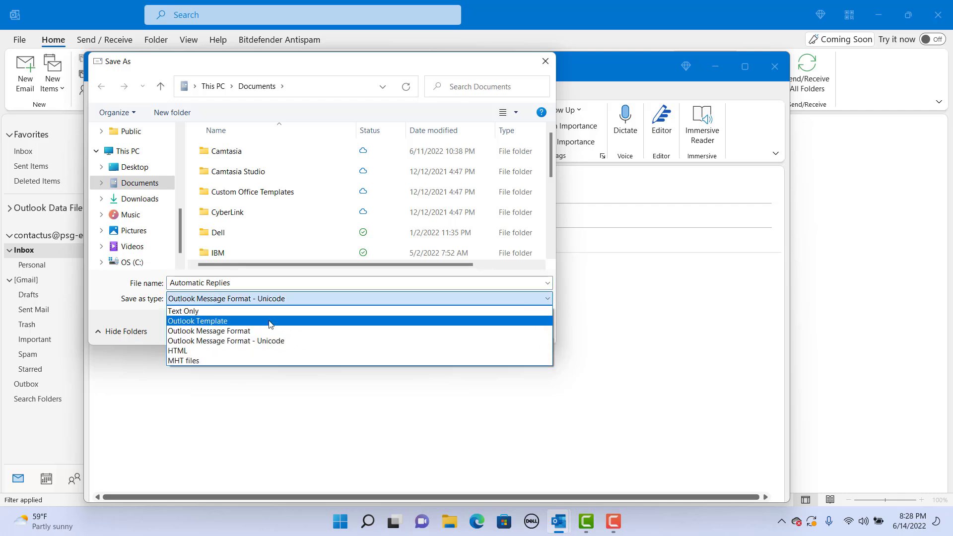
{"action": "left_click", "coordinate": [196, 320]}
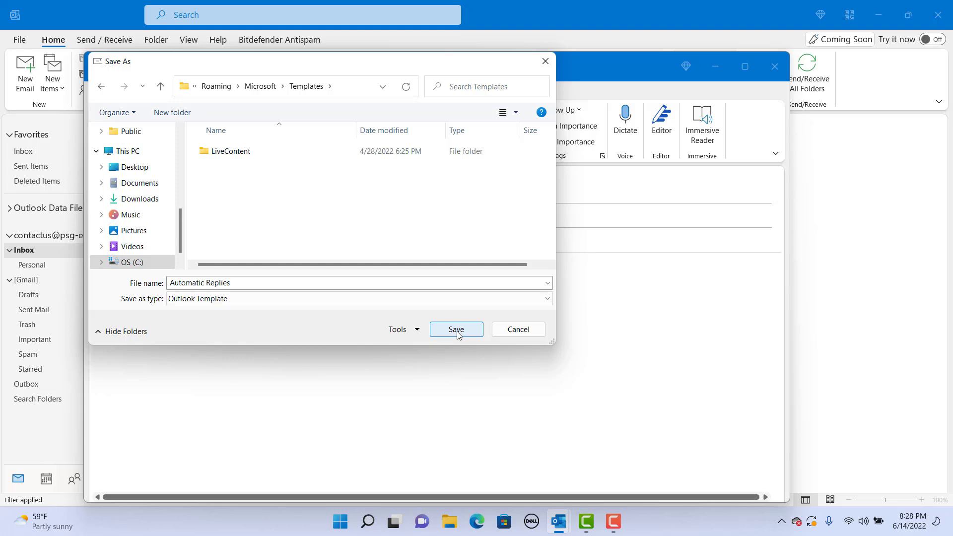
{"action": "left_click", "coordinate": [456, 328]}
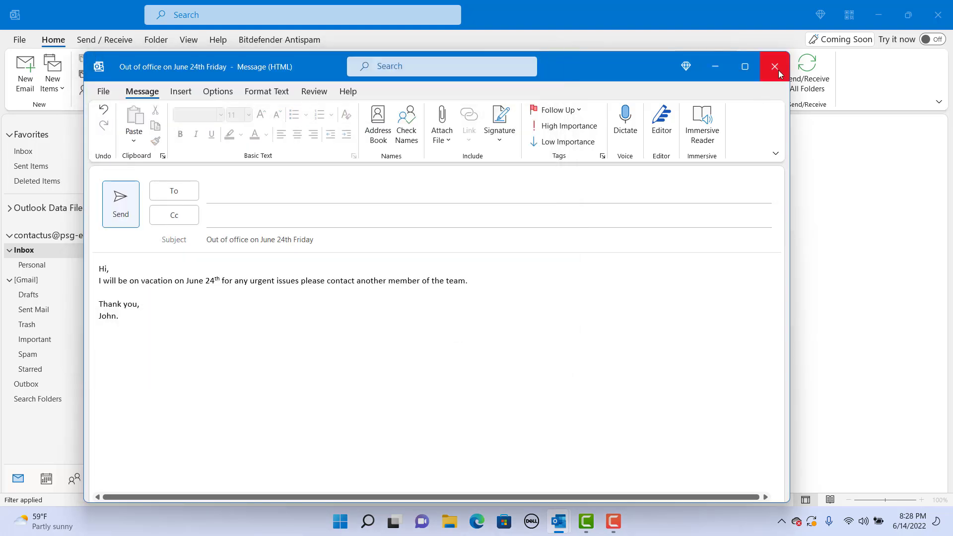
- Close the draft message without saving changes
{"action": "left_click", "coordinate": [774, 66]}
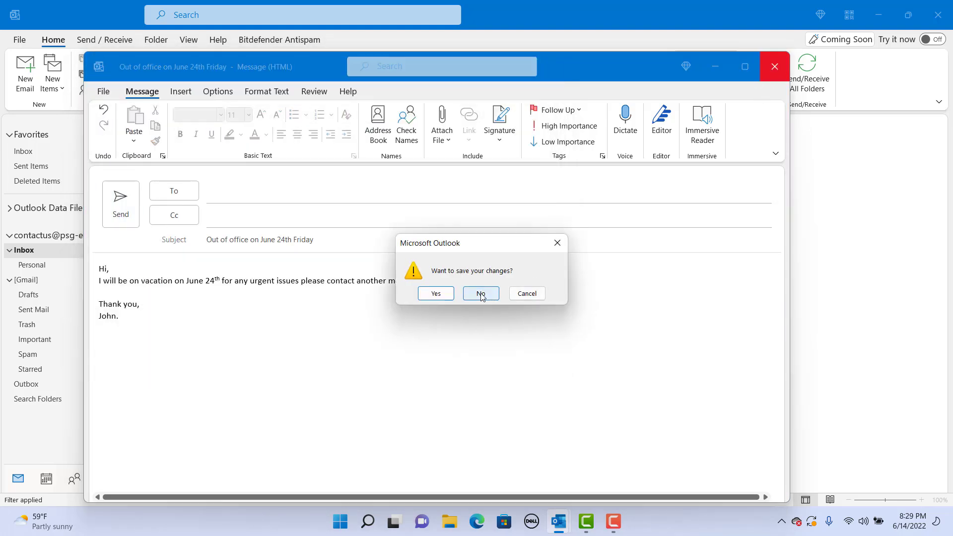
{"action": "left_click", "coordinate": [480, 294]}
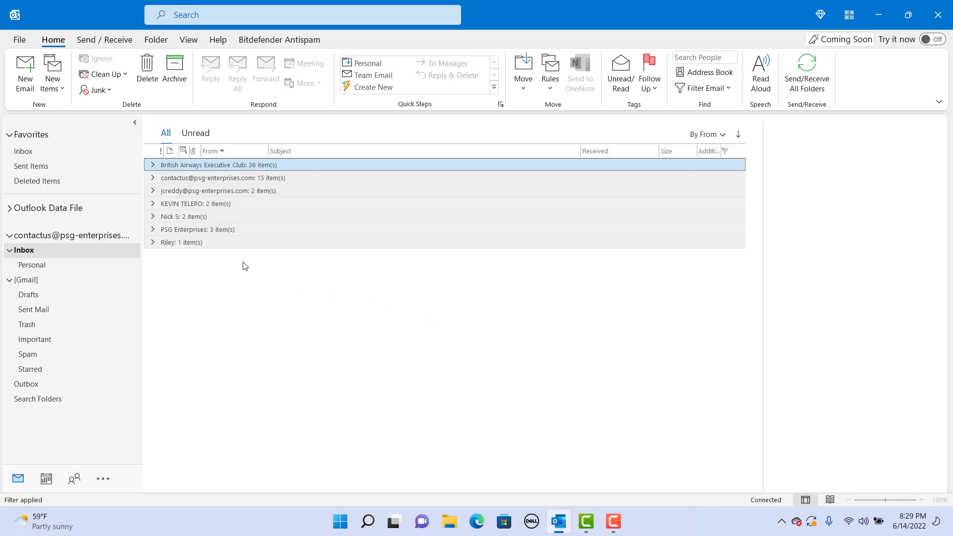
- Reach the Rules and Alerts manager via File > Manage Rules & Alerts
{"action": "left_click", "coordinate": [19, 40]}
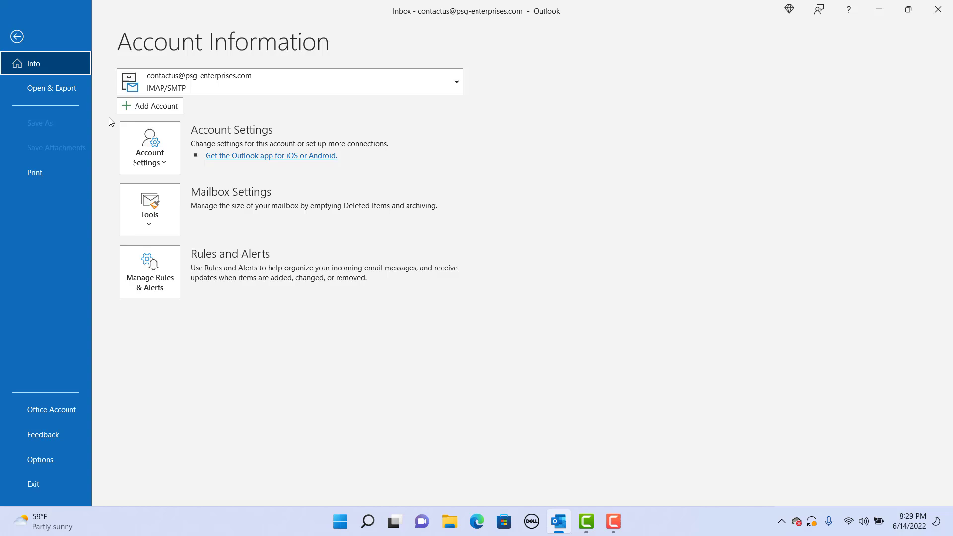
{"action": "mouse_move", "coordinate": [149, 270]}
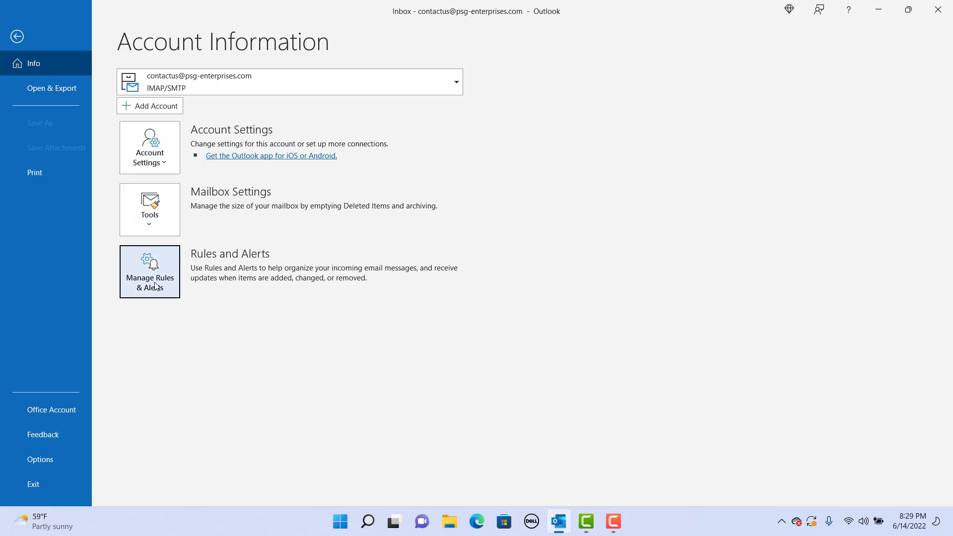
{"action": "left_click", "coordinate": [149, 271]}
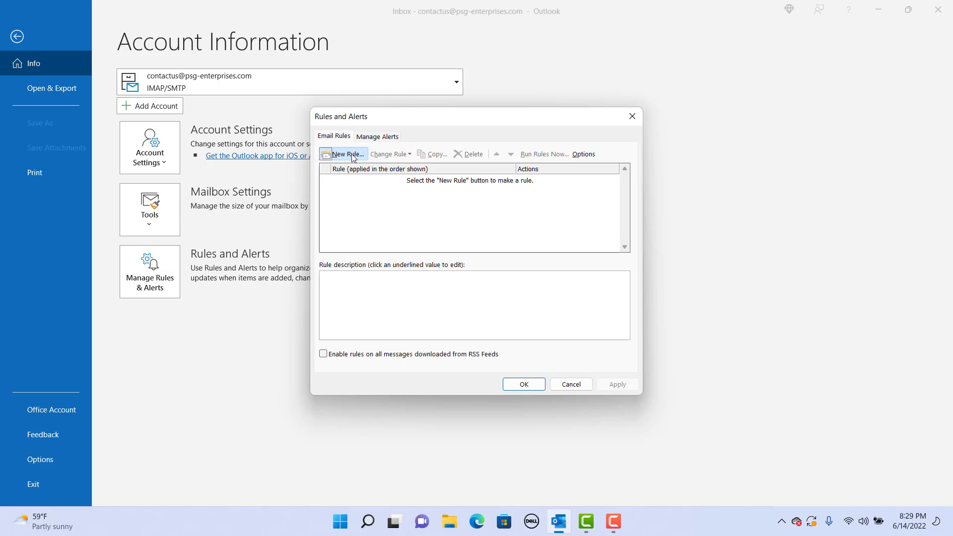
- Start a blank rule applied to messages I receive and continue with no conditions checked
{"action": "left_click", "coordinate": [344, 154]}
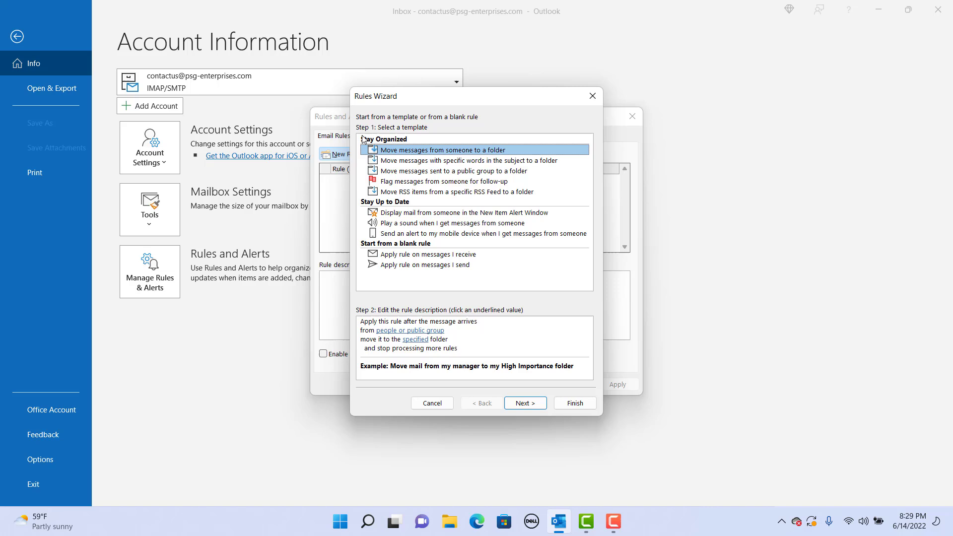
{"action": "mouse_move", "coordinate": [441, 129]}
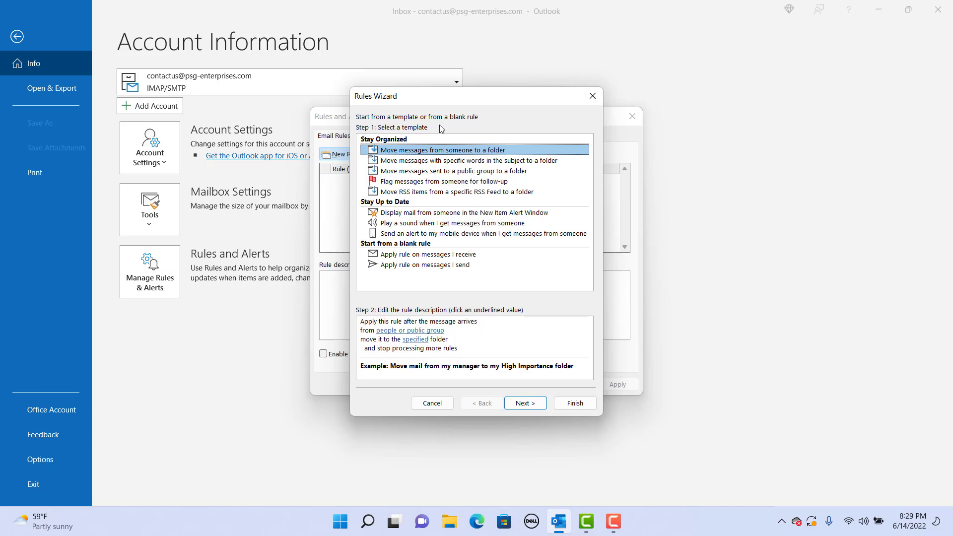
{"action": "mouse_move", "coordinate": [420, 275]}
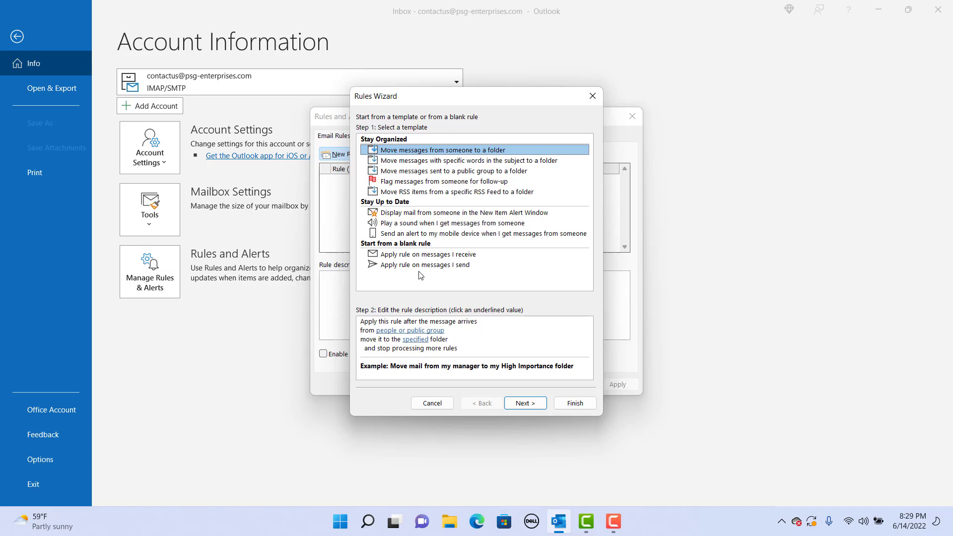
{"action": "mouse_move", "coordinate": [429, 258]}
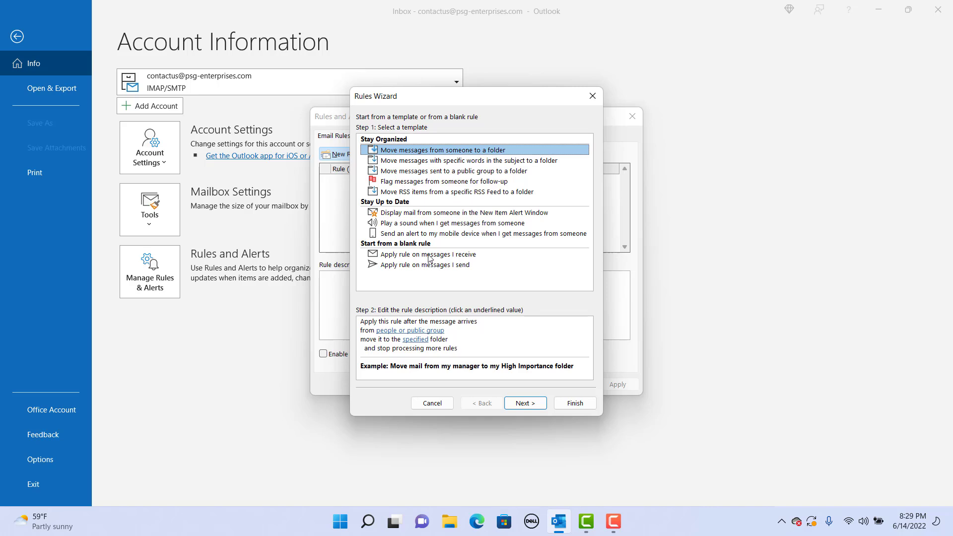
{"action": "left_click", "coordinate": [423, 254]}
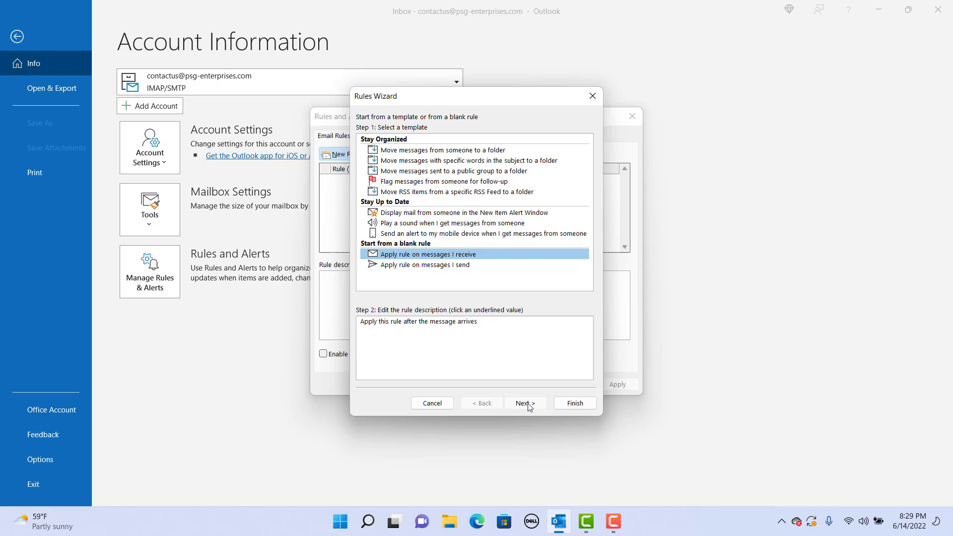
{"action": "left_click", "coordinate": [524, 403]}
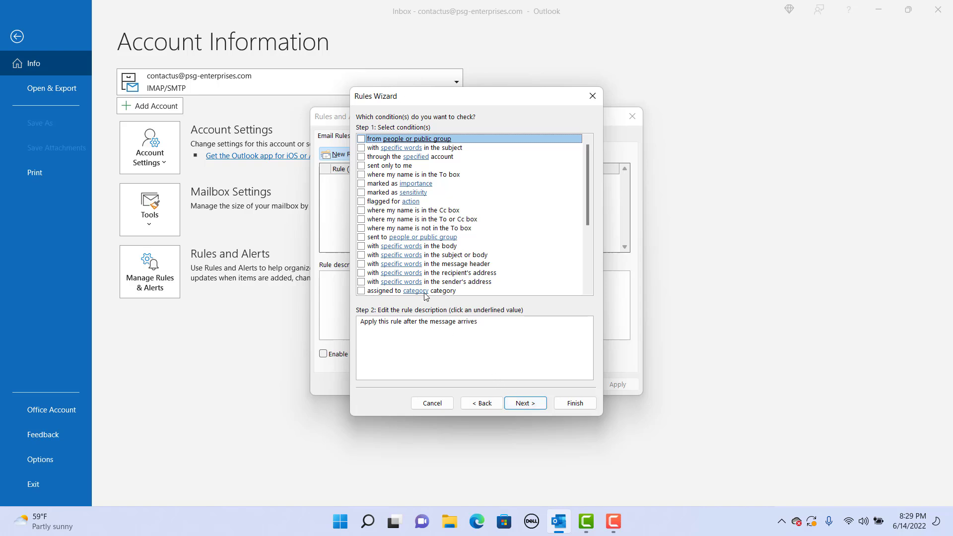
{"action": "mouse_move", "coordinate": [362, 120]}
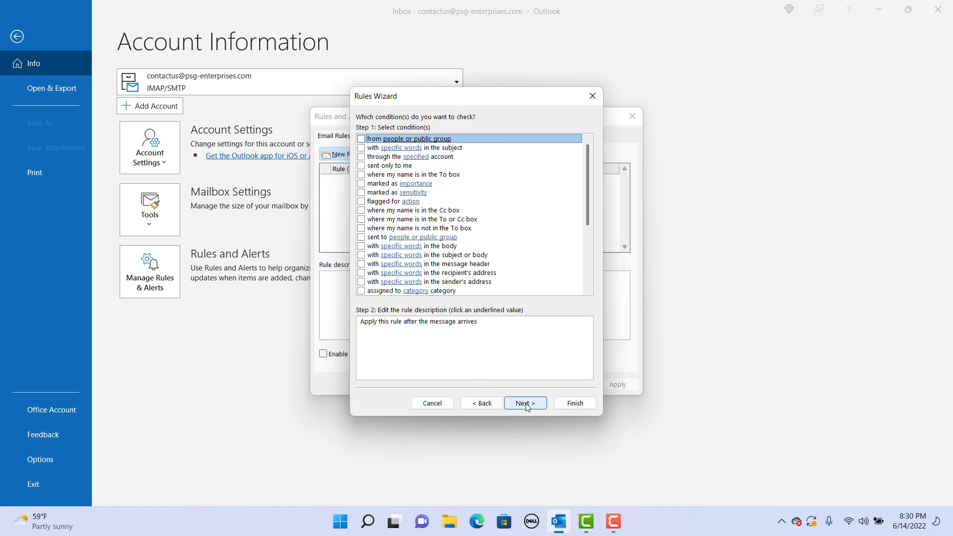
{"action": "left_click", "coordinate": [524, 403]}
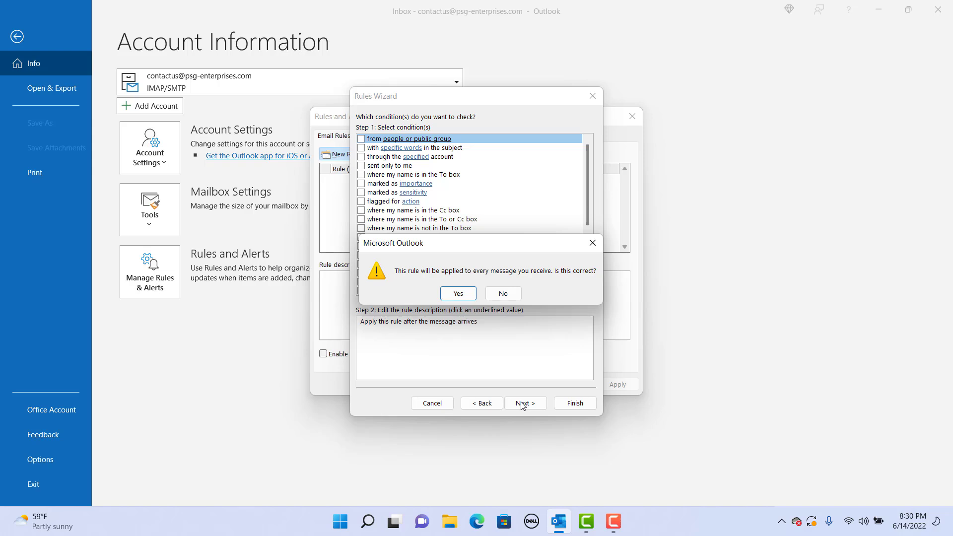
{"action": "mouse_move", "coordinate": [424, 274]}
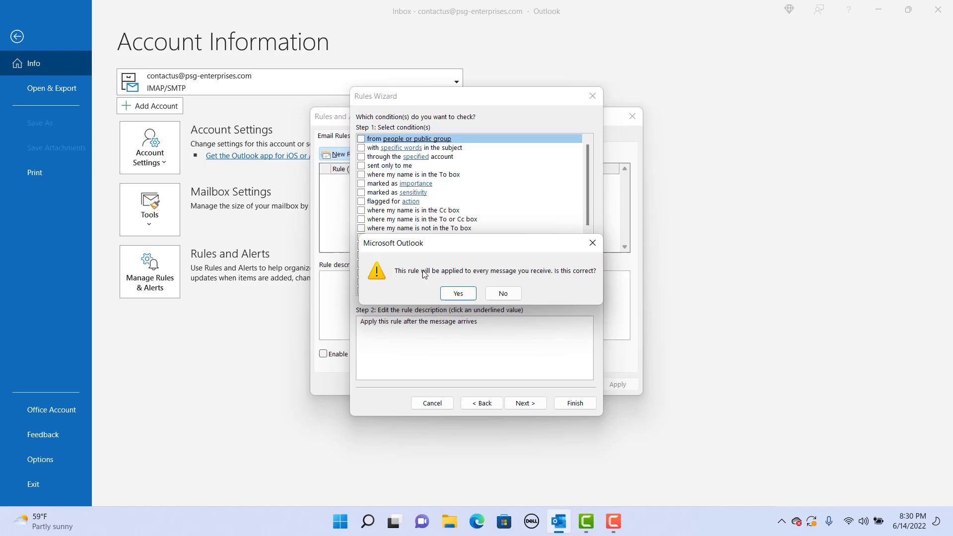
{"action": "mouse_move", "coordinate": [592, 278]}
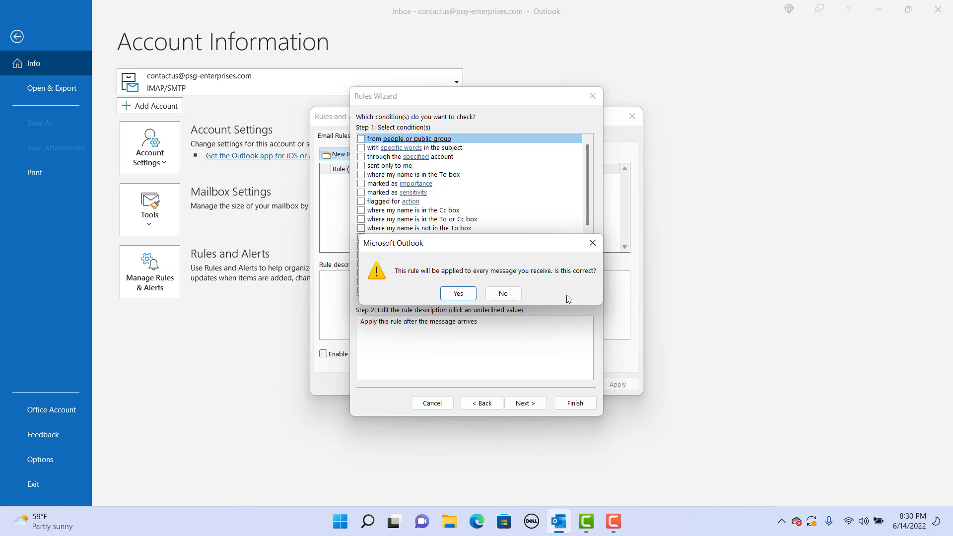
- Answer Yes so the rule applies to every received message
{"action": "left_click", "coordinate": [457, 293]}
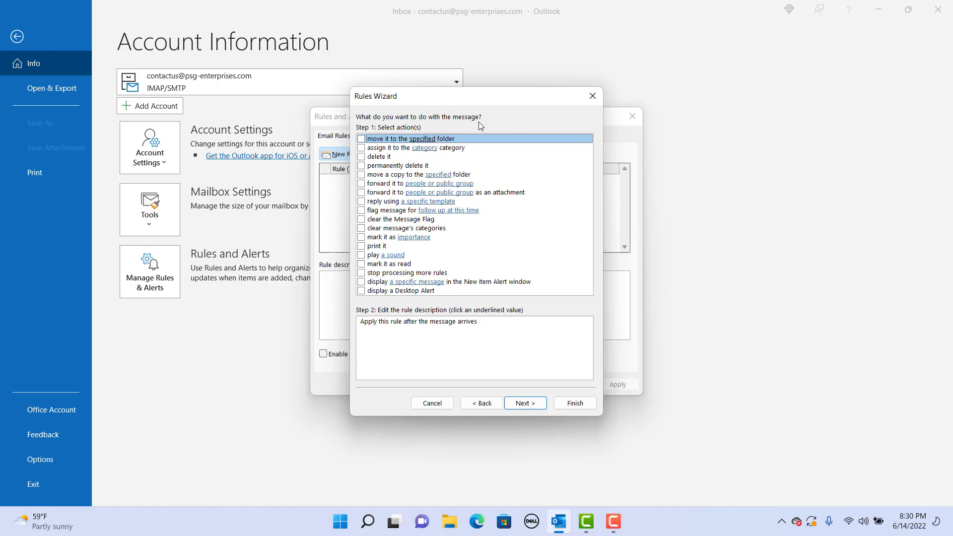
{"action": "mouse_move", "coordinate": [373, 133]}
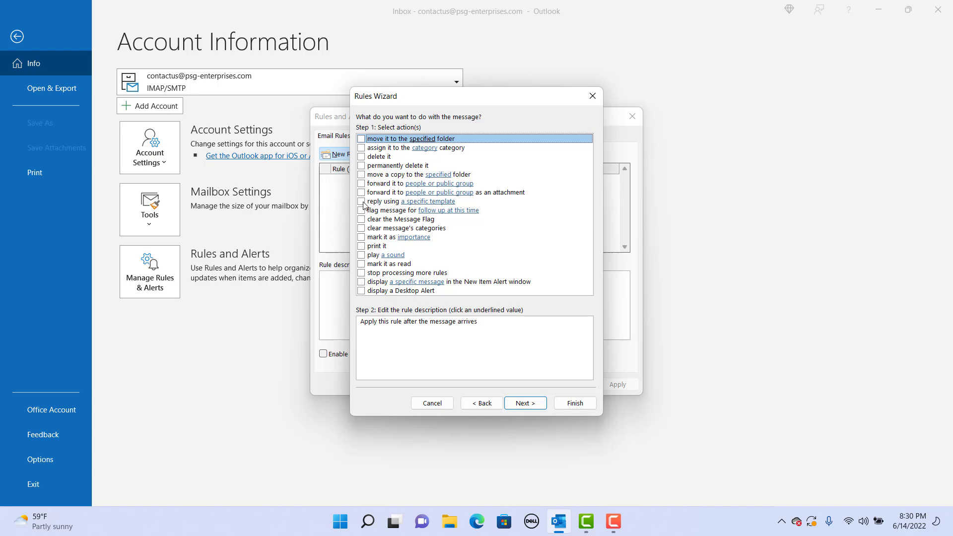
- Check 'reply using a specific template' and follow its link to pick the template
{"action": "left_click", "coordinate": [361, 201]}
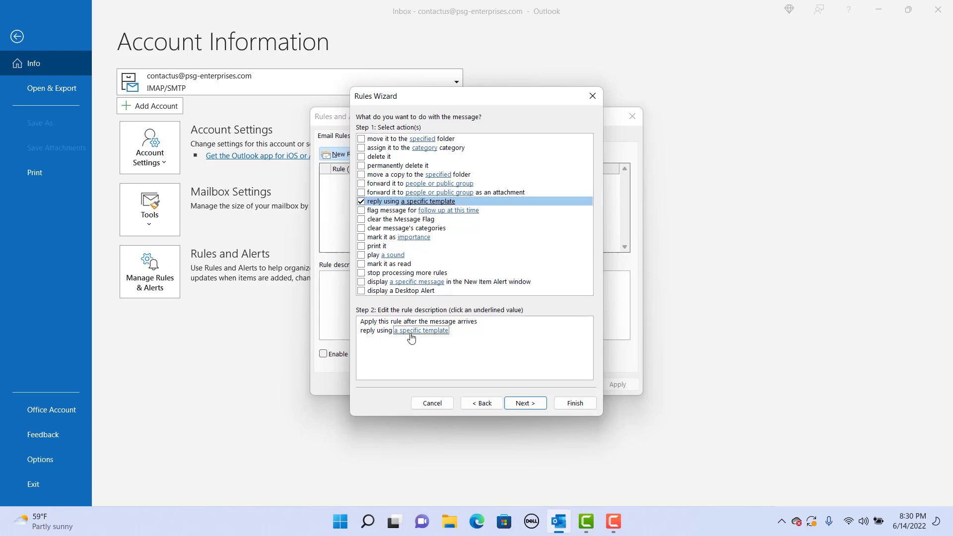
{"action": "left_click", "coordinate": [421, 330]}
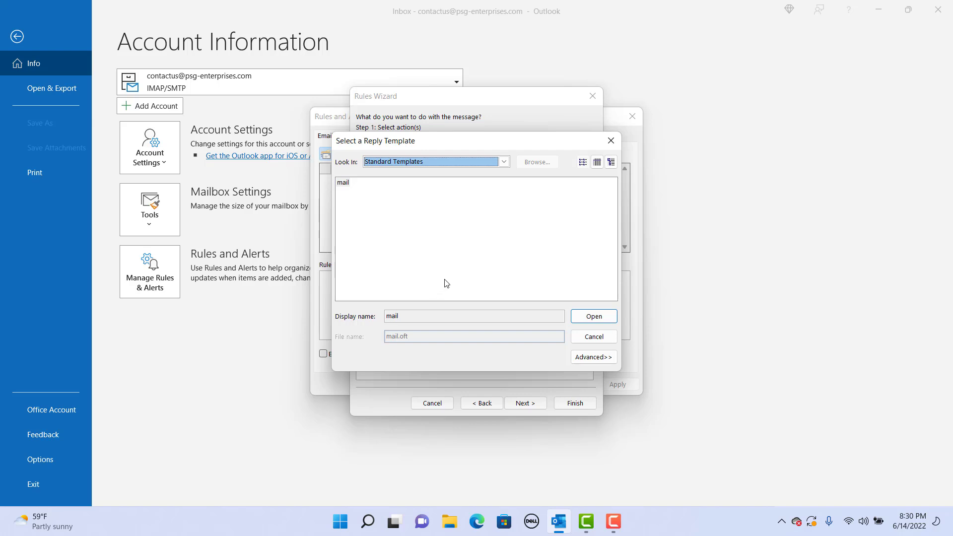
{"action": "mouse_move", "coordinate": [453, 262]}
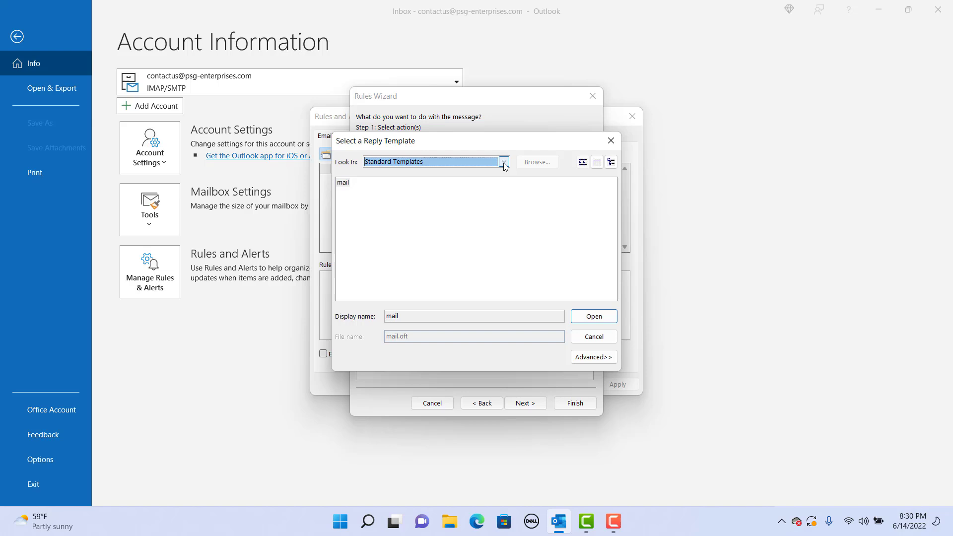
- Choose the Automatic Replies template from User Templates in File System as the reply
{"action": "left_click", "coordinate": [503, 162]}
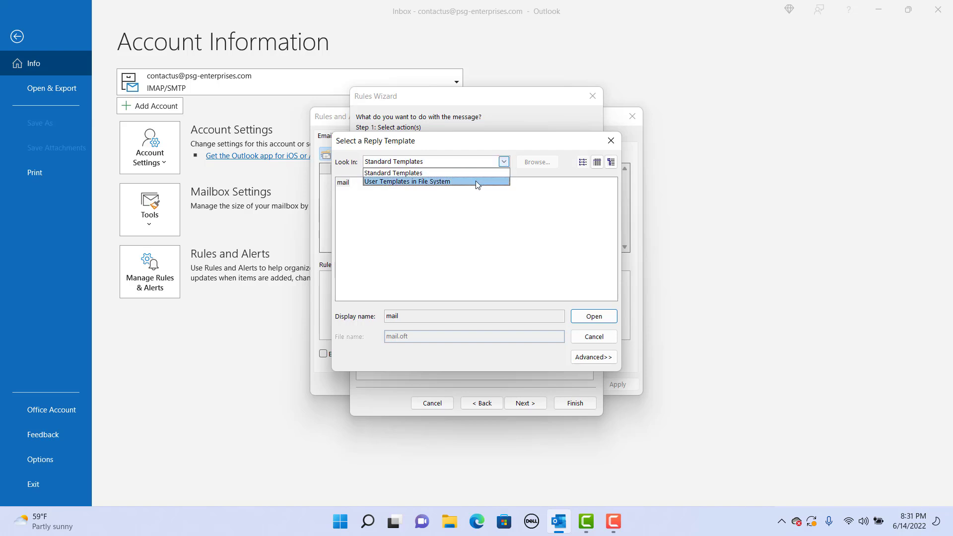
{"action": "left_click", "coordinate": [407, 181]}
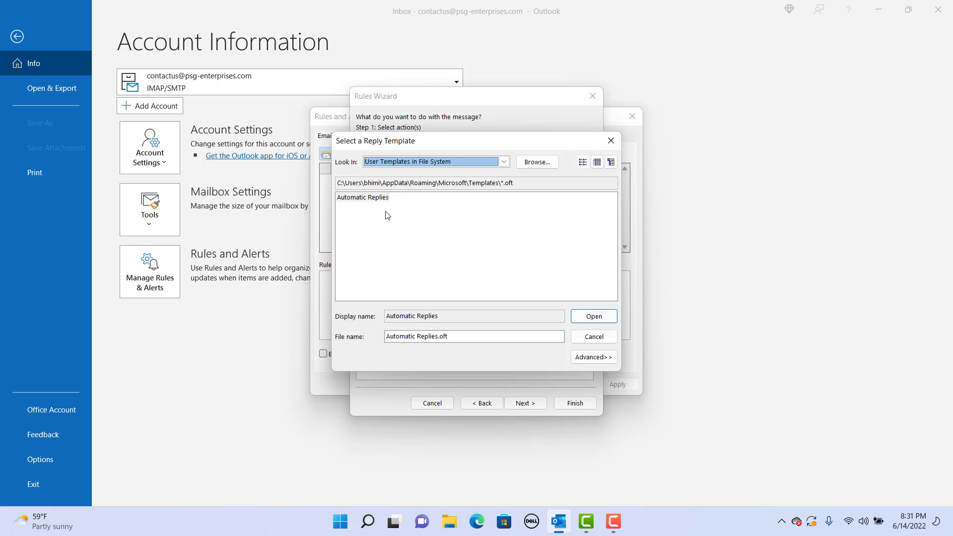
{"action": "mouse_move", "coordinate": [356, 203]}
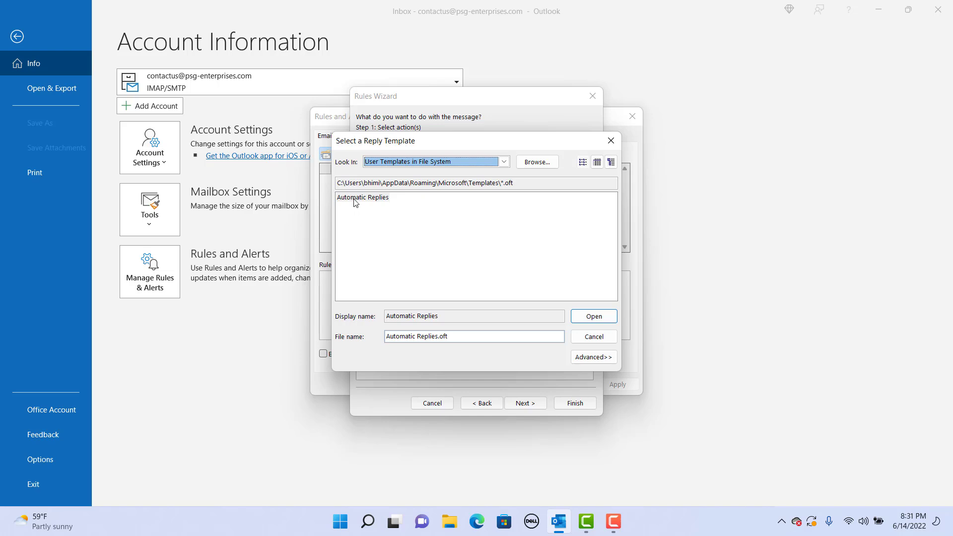
{"action": "left_click", "coordinate": [362, 197]}
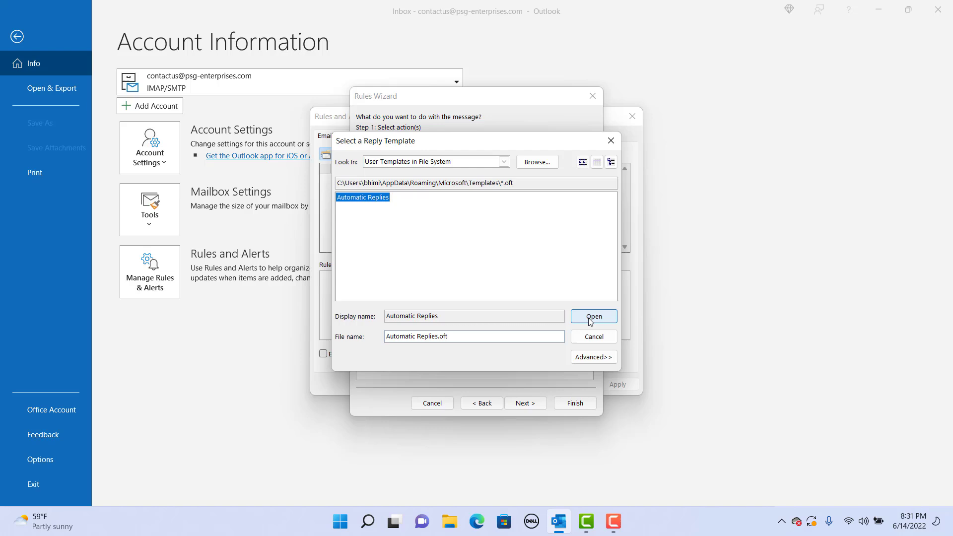
{"action": "left_click", "coordinate": [592, 316]}
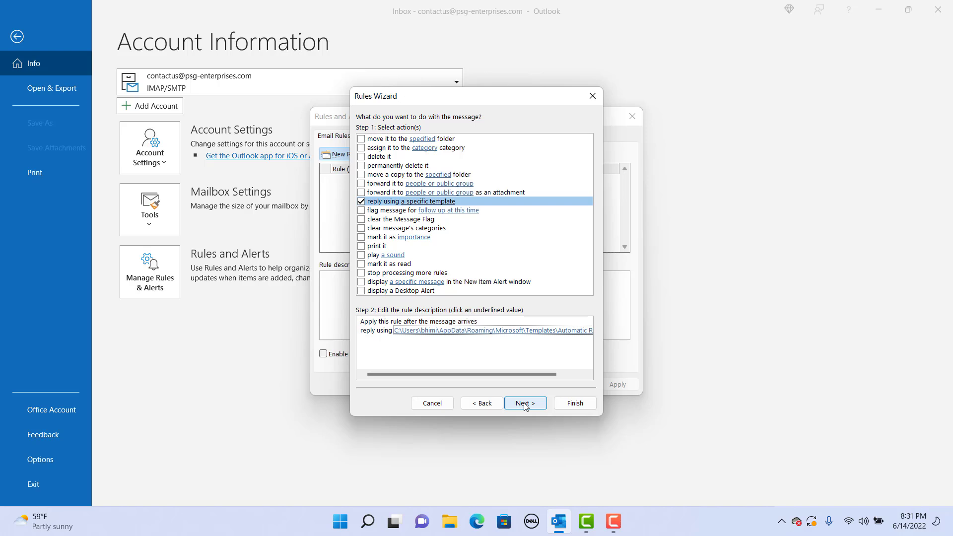
- Skip the exceptions step with none added and land on the final rule setup page
{"action": "left_click", "coordinate": [524, 403]}
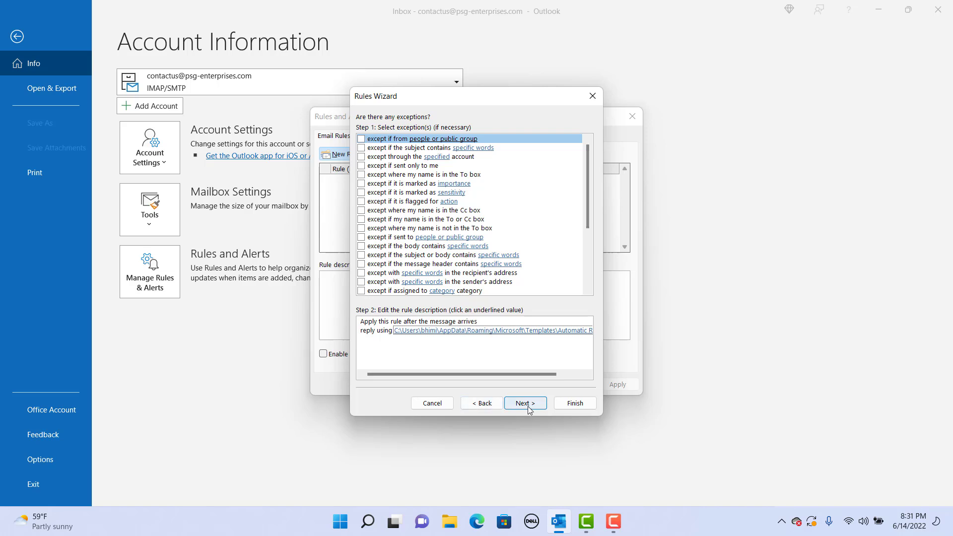
{"action": "left_click", "coordinate": [524, 403]}
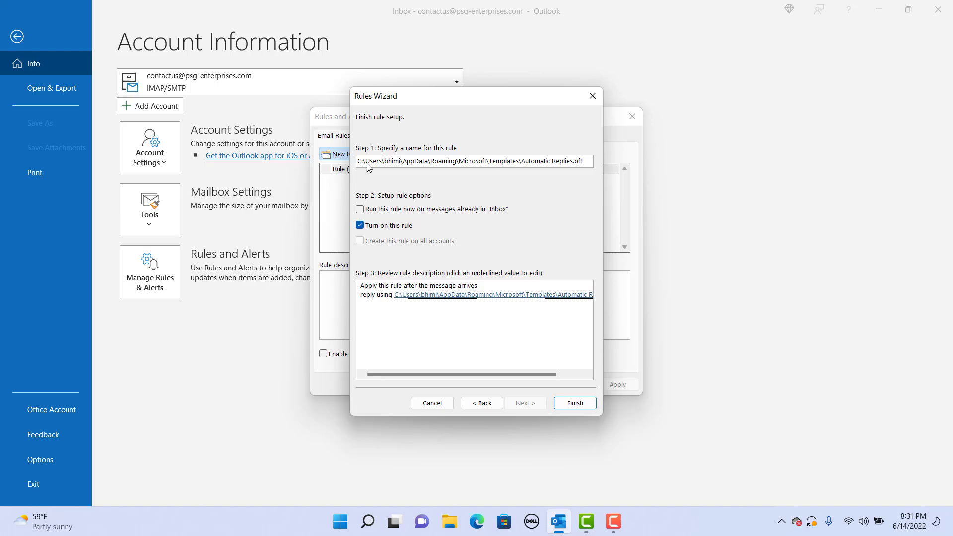
{"action": "left_click", "coordinate": [475, 161]}
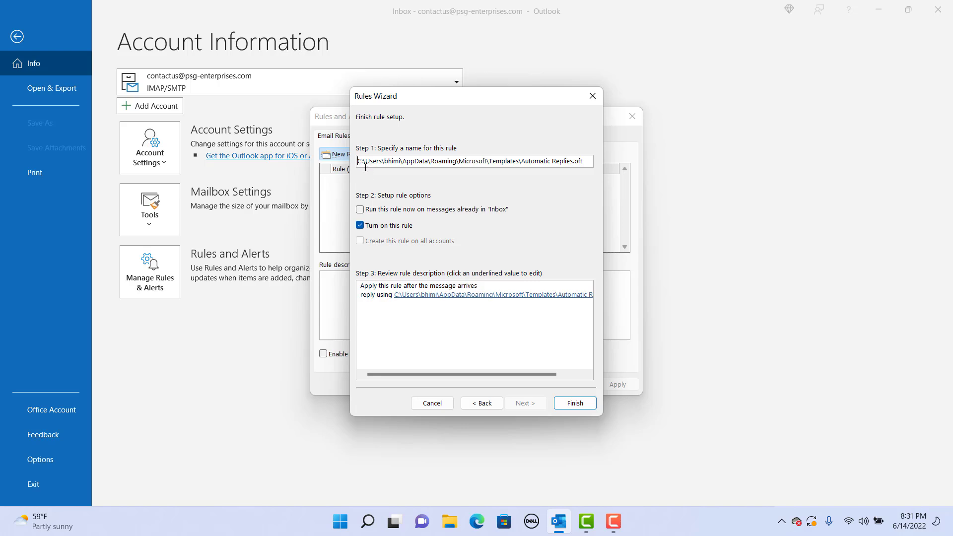
- Name the rule 'My out of office rule', leave 'Turn on this rule' unchecked, and finish
{"action": "triple_click", "coordinate": [474, 160]}
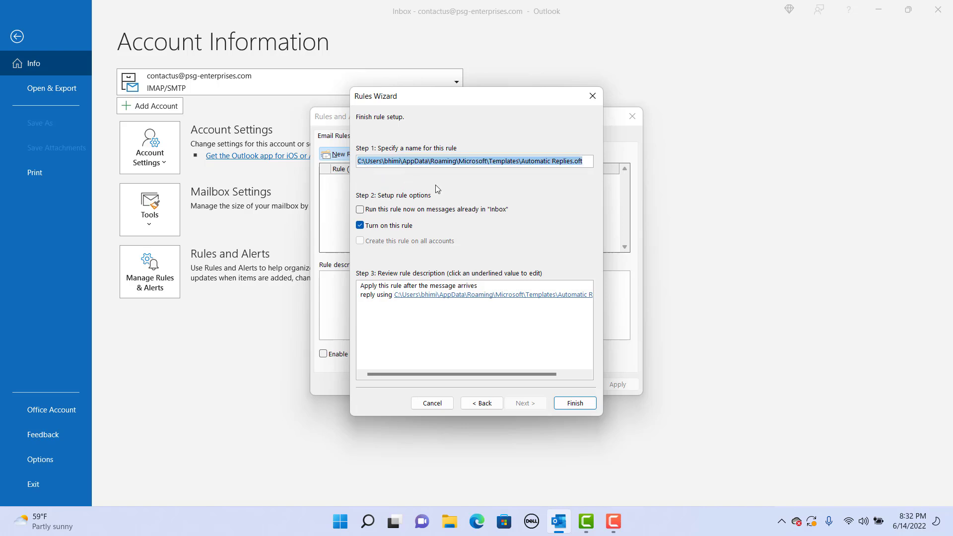
{"action": "type", "text": "My out of office rule"}
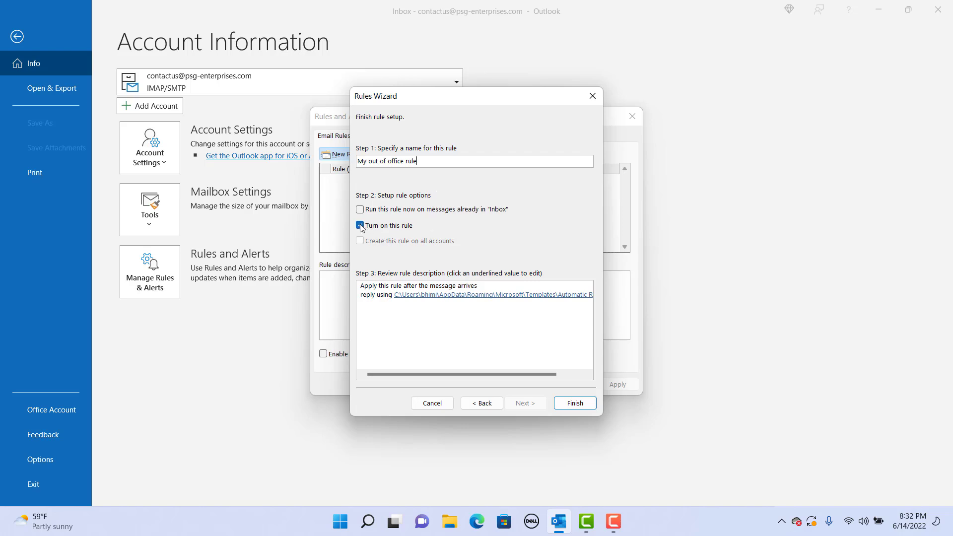
{"action": "left_click", "coordinate": [360, 225]}
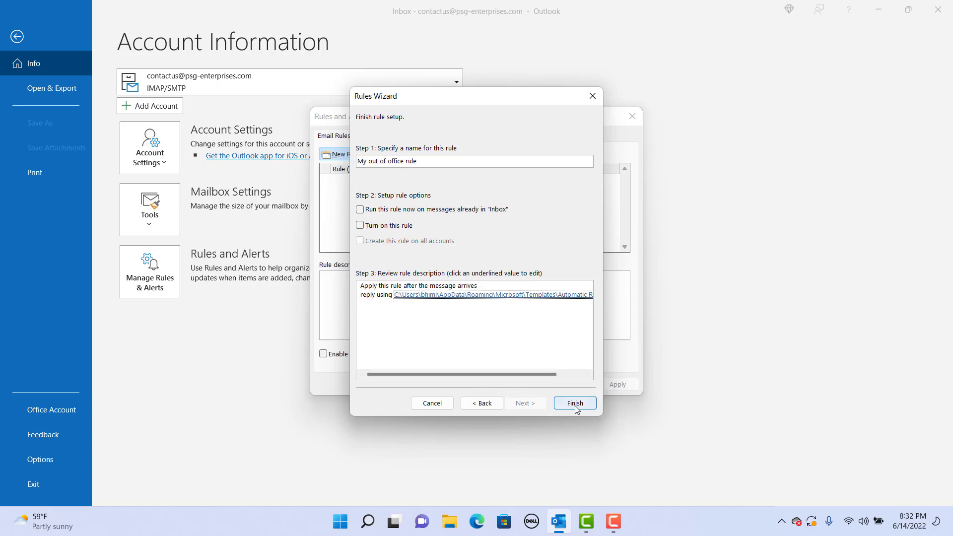
{"action": "left_click", "coordinate": [573, 403]}
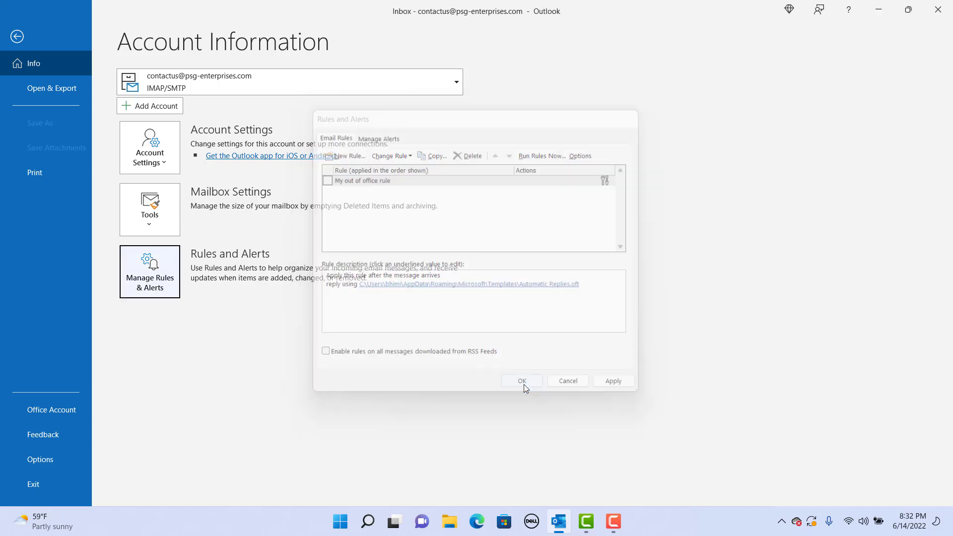
- Confirm the rules list, then reach Manage Rules & Alerts again from File > Info
{"action": "left_click", "coordinate": [521, 380]}
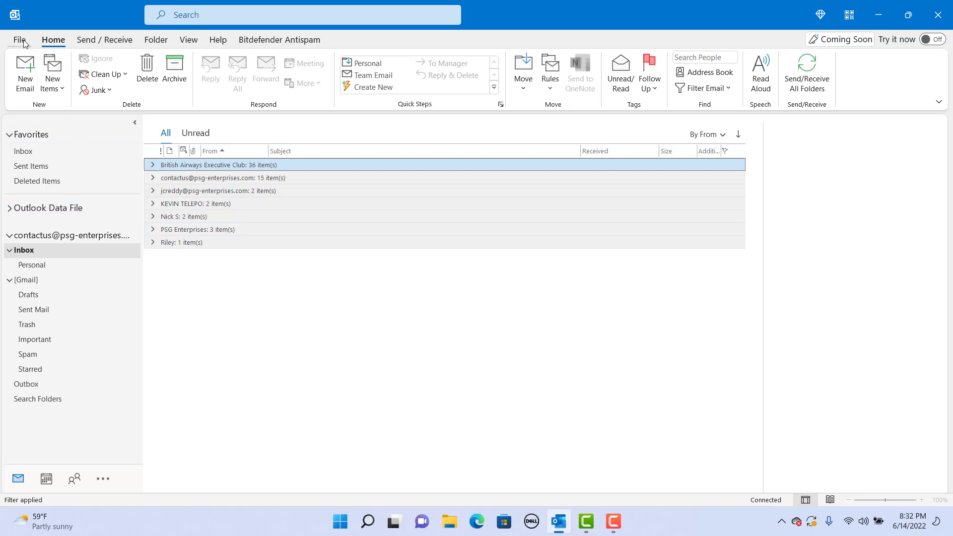
{"action": "left_click", "coordinate": [21, 39]}
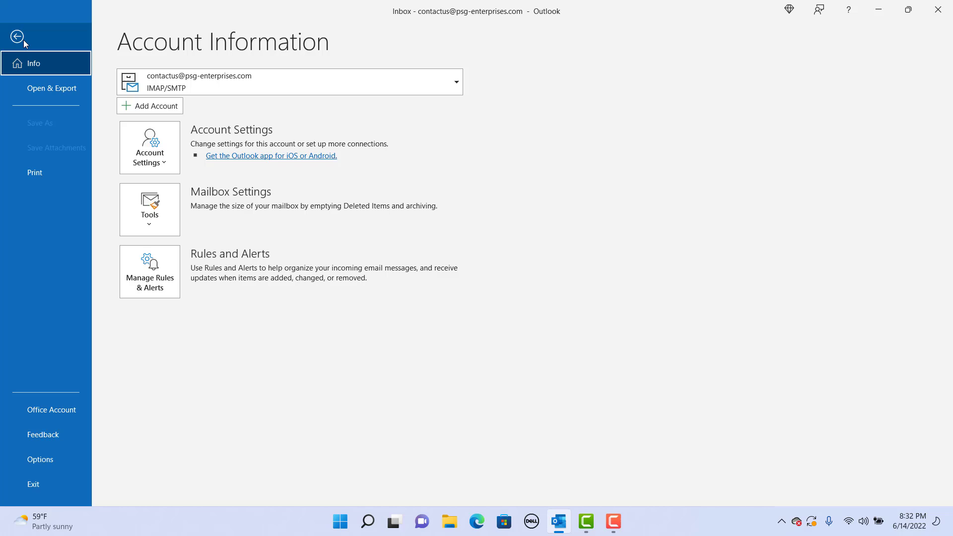
{"action": "mouse_move", "coordinate": [150, 210]}
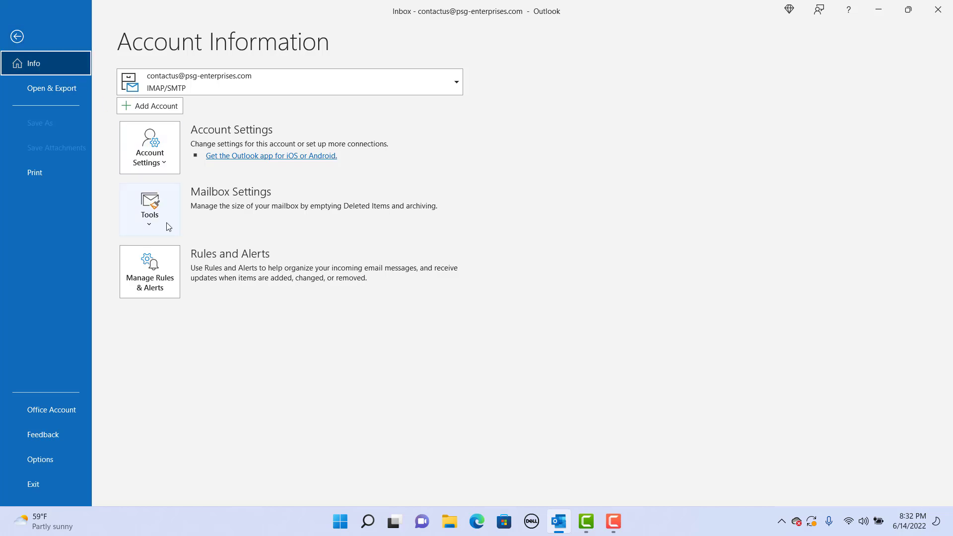
{"action": "left_click", "coordinate": [150, 271]}
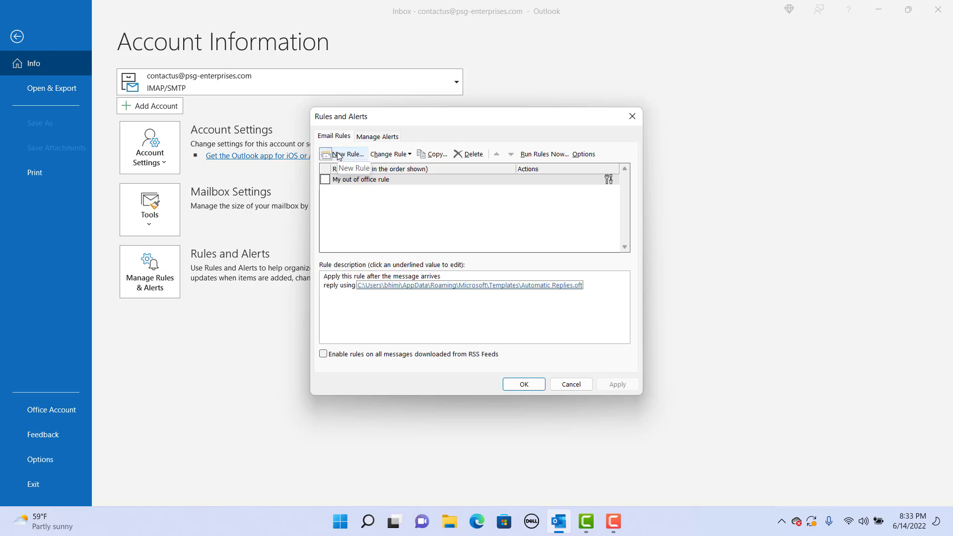
- Enable 'My out of office rule', apply it and confirm the rules list
{"action": "left_click", "coordinate": [325, 179]}
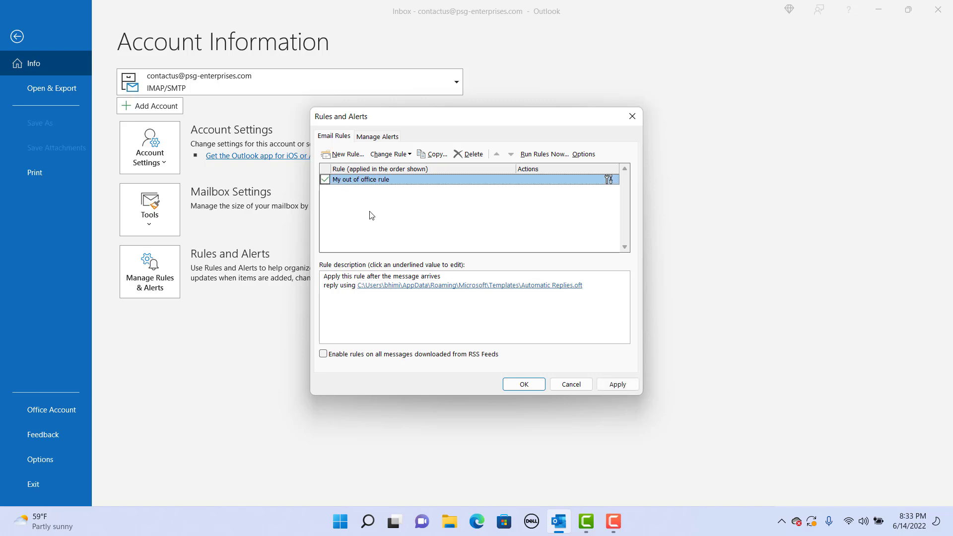
{"action": "left_click", "coordinate": [467, 285]}
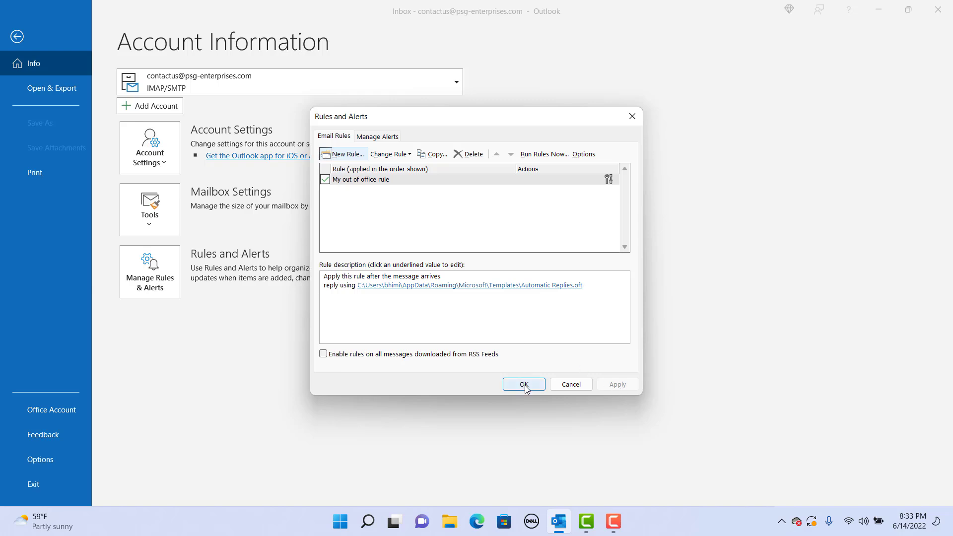
{"action": "left_click", "coordinate": [524, 384]}
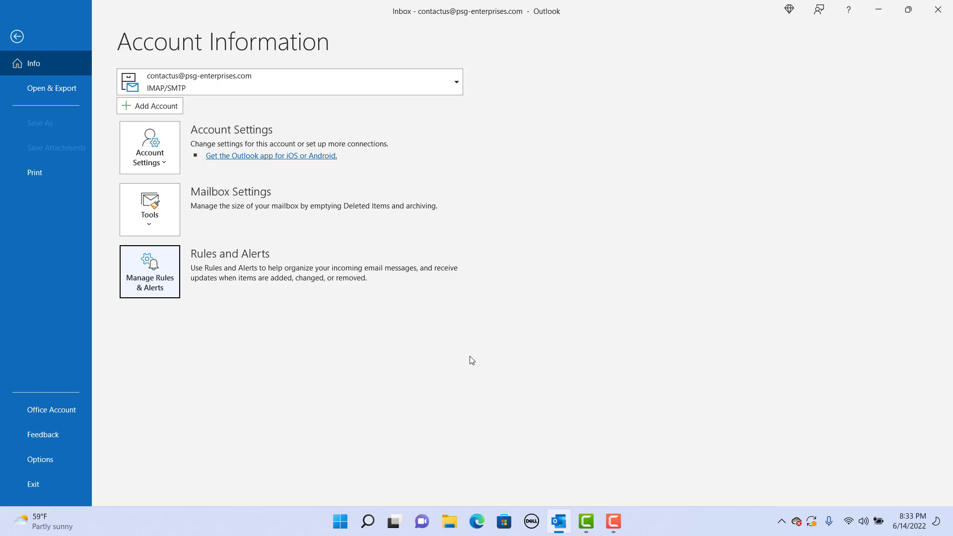
{"action": "mouse_move", "coordinate": [443, 351]}
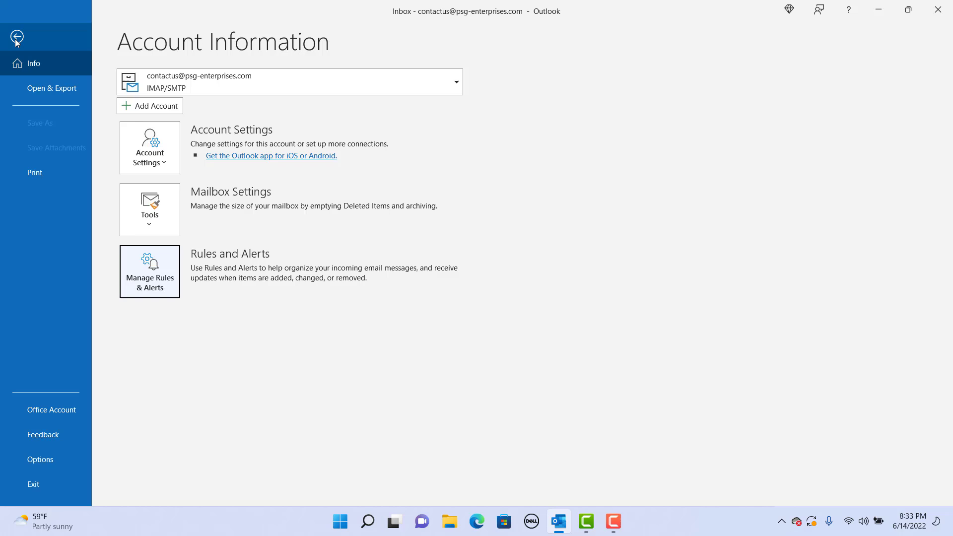
- Return from the File backstage to the Inbox
{"action": "left_click", "coordinate": [17, 36]}
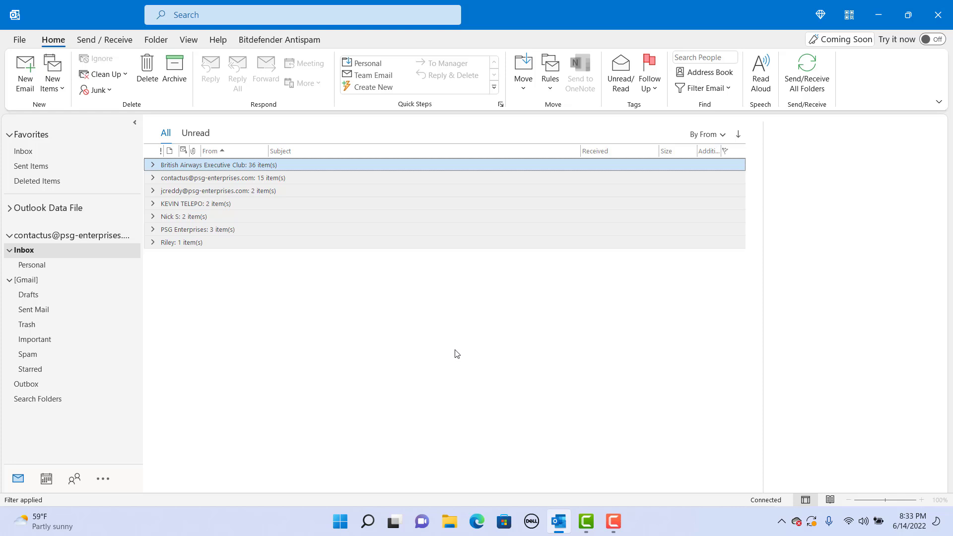
{"action": "mouse_move", "coordinate": [443, 315]}
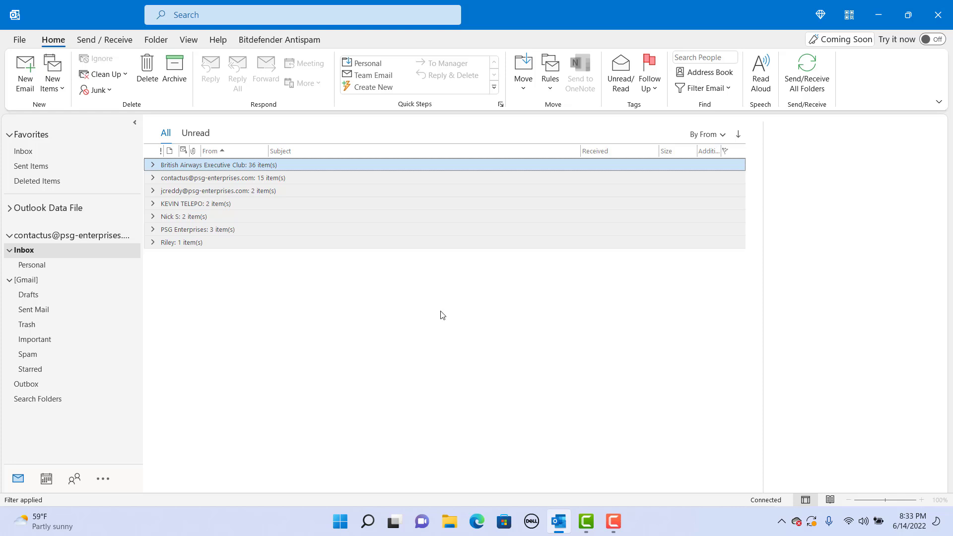